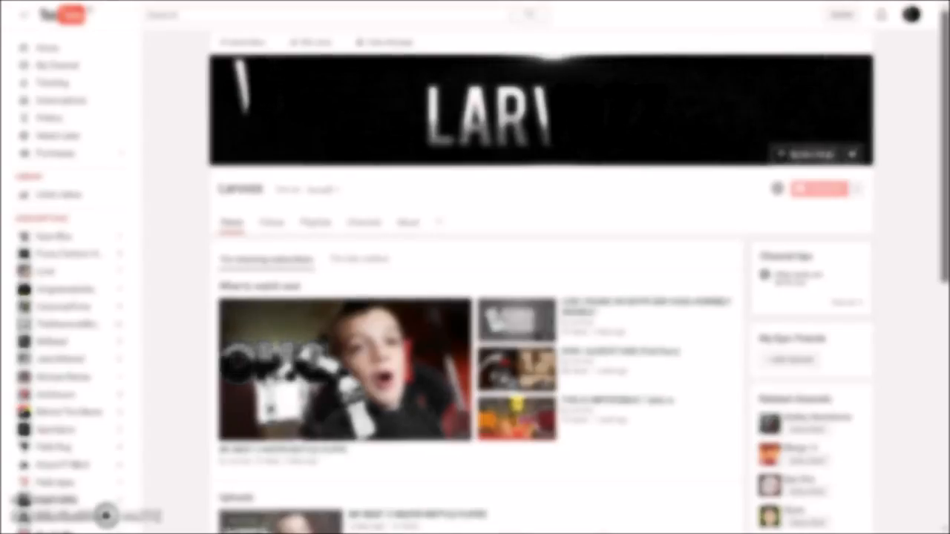
scroll(down, 3)
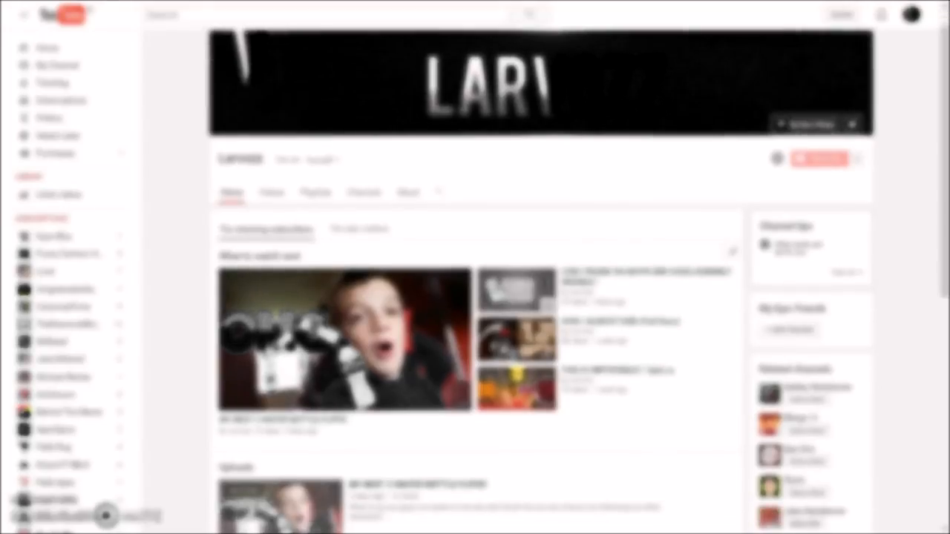